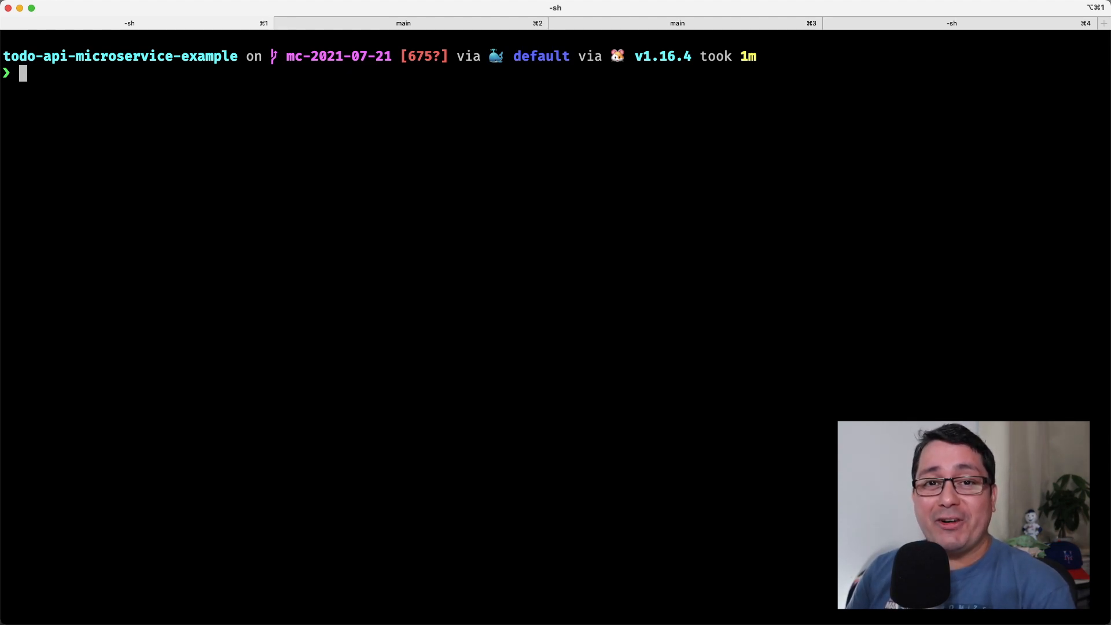
Step: Launch nvim on memcached.go and task.go, viewing task.go's Index function
type("n")
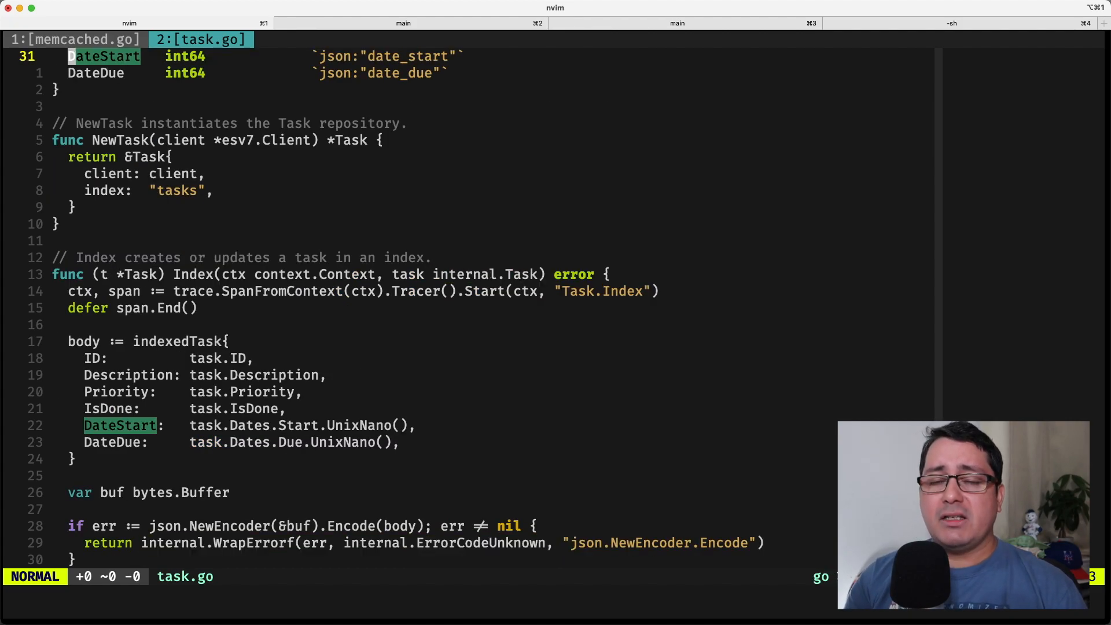
Step: Show memcached.go with its imports, Task struct and Datastore interface
scroll("down", 3)
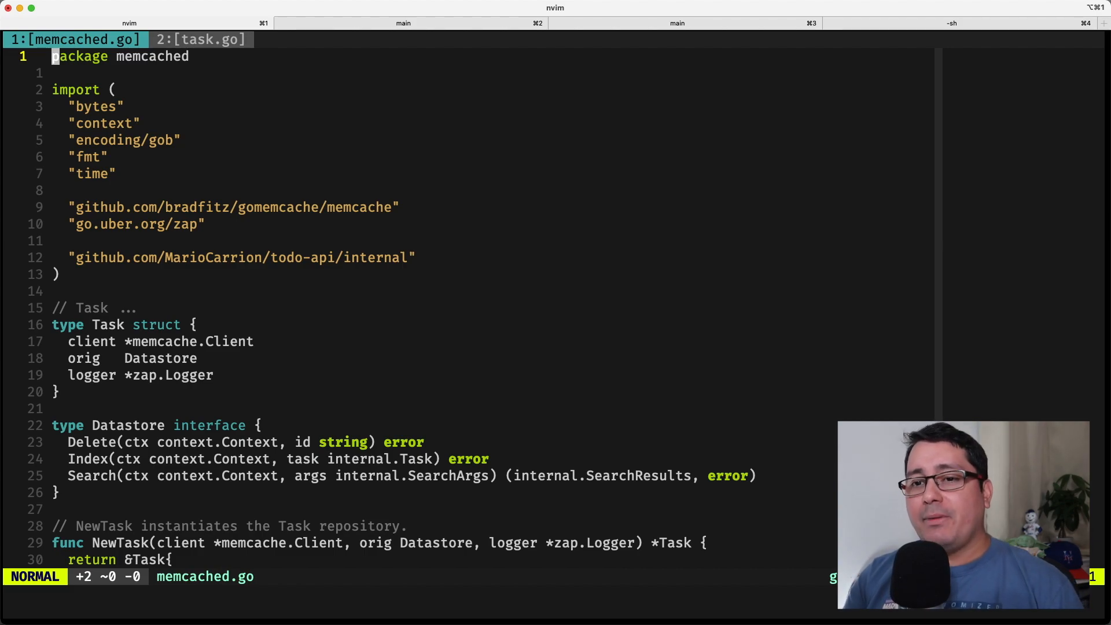
scroll("down", 3)
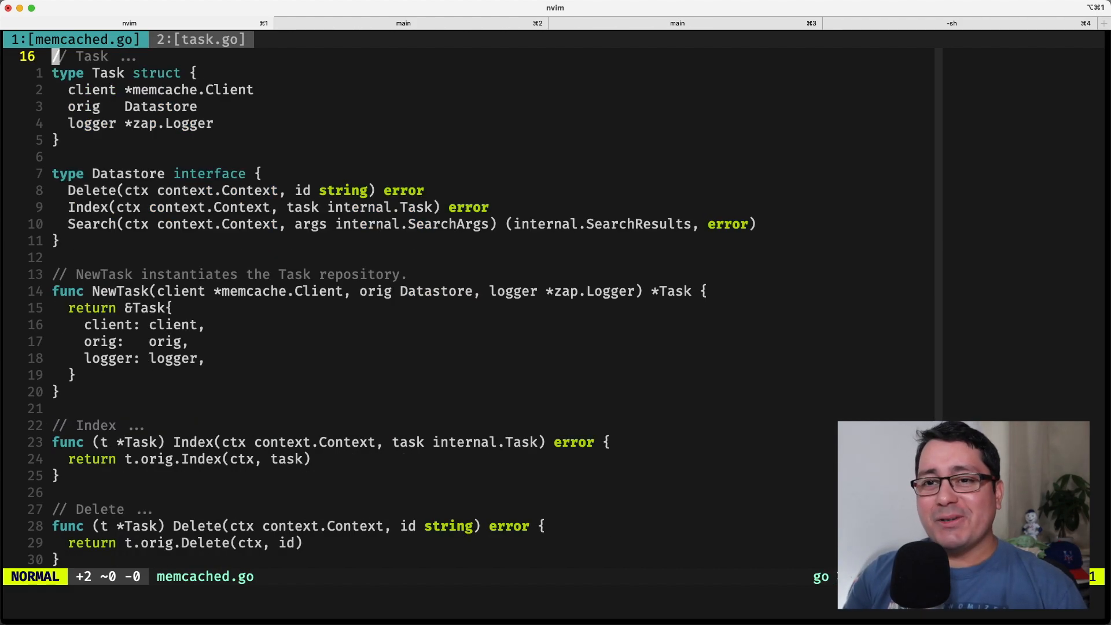
scroll("down", 3)
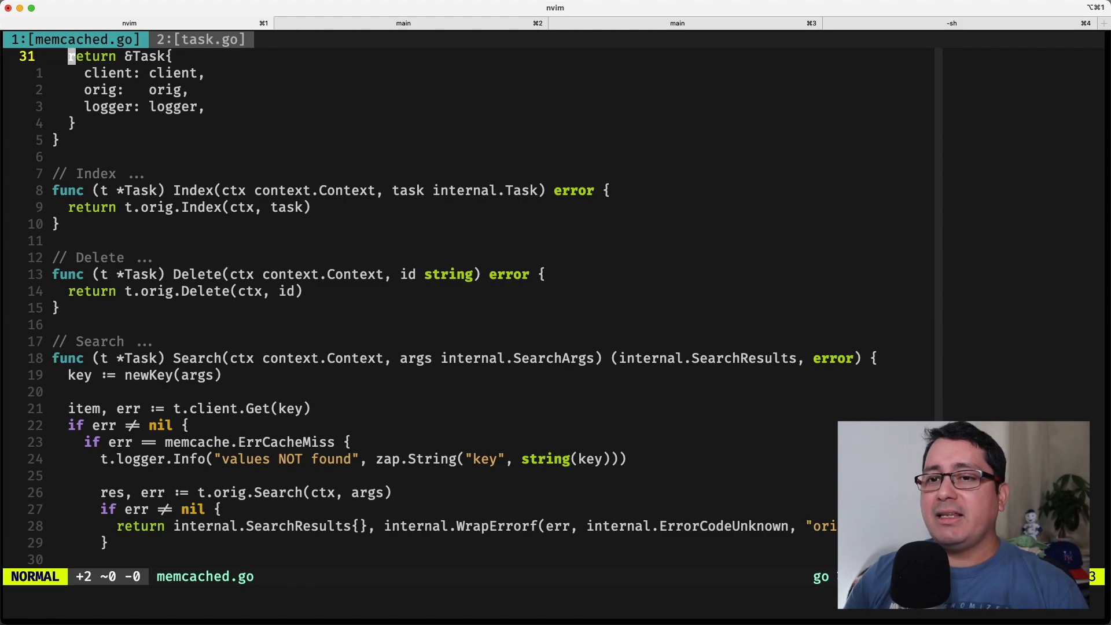
scroll("down", 3)
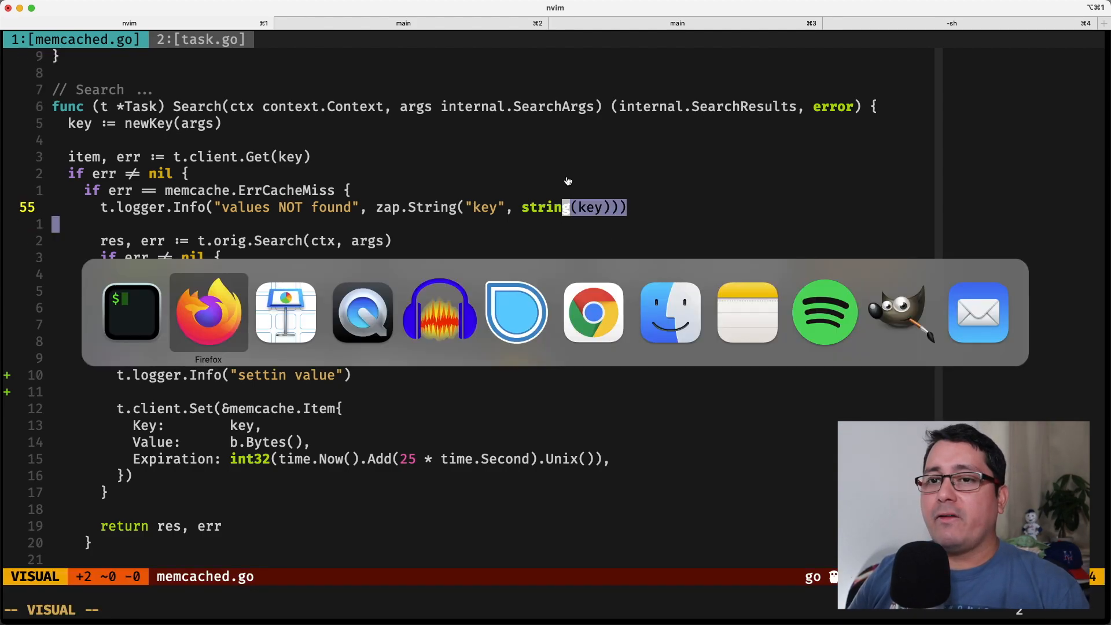
Step: Send a CreateTask request with description 'new hello' and view the 201 response
left_click(208, 312)
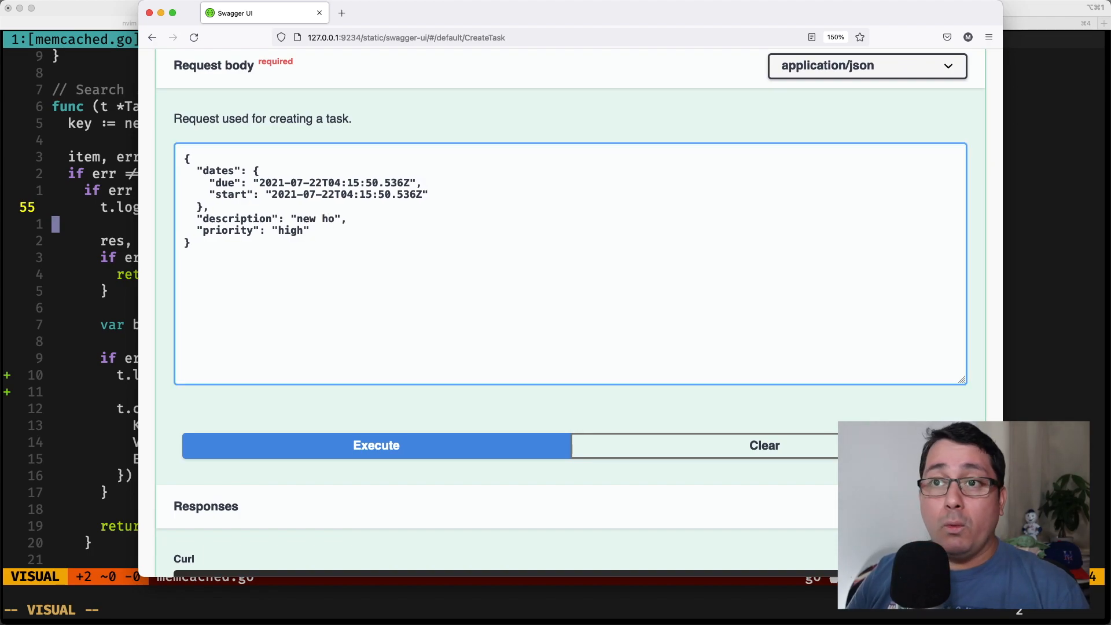
type("llo")
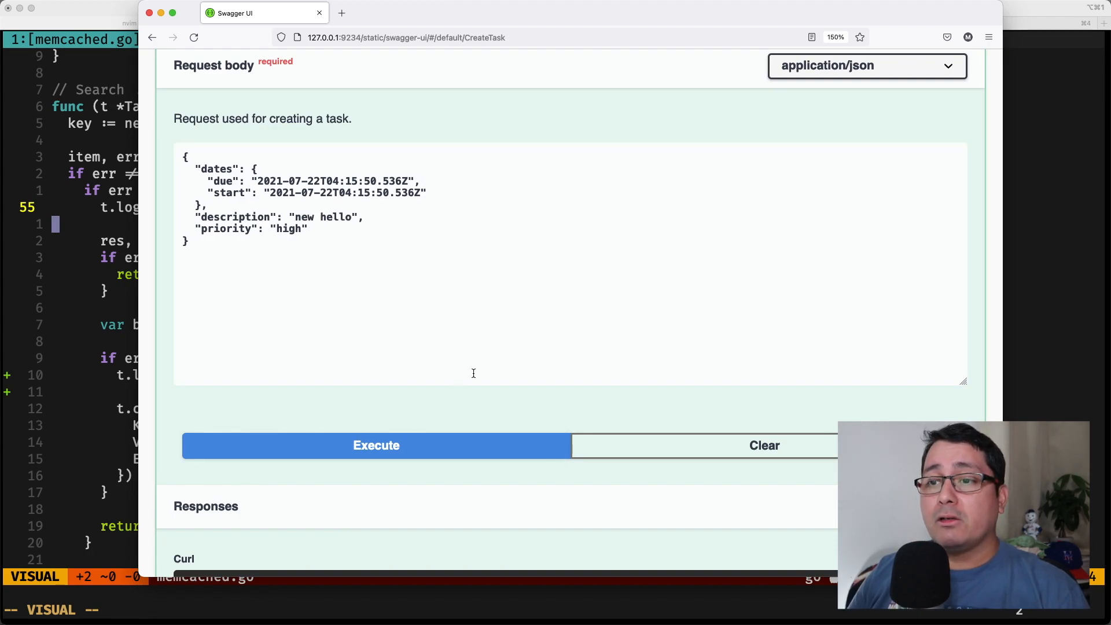
left_click(376, 444)
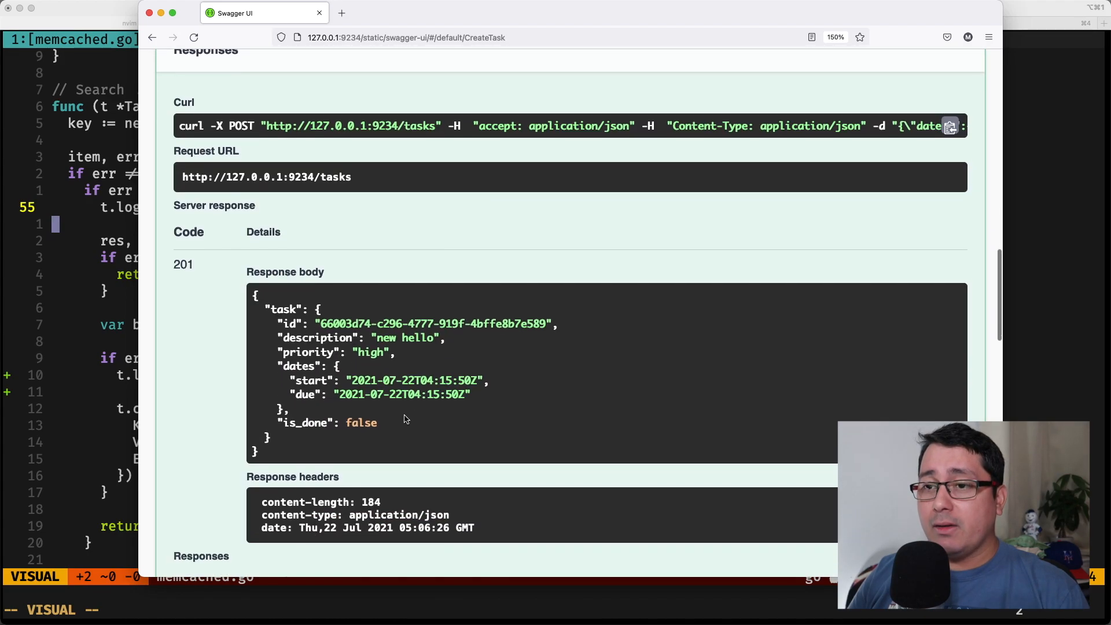
scroll("down", 3)
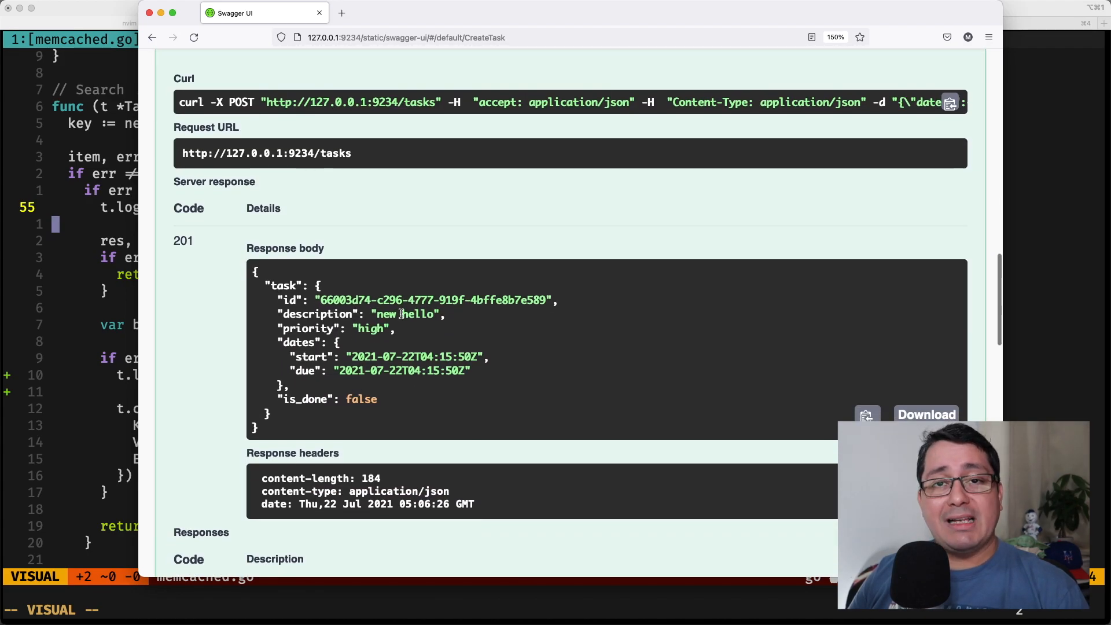